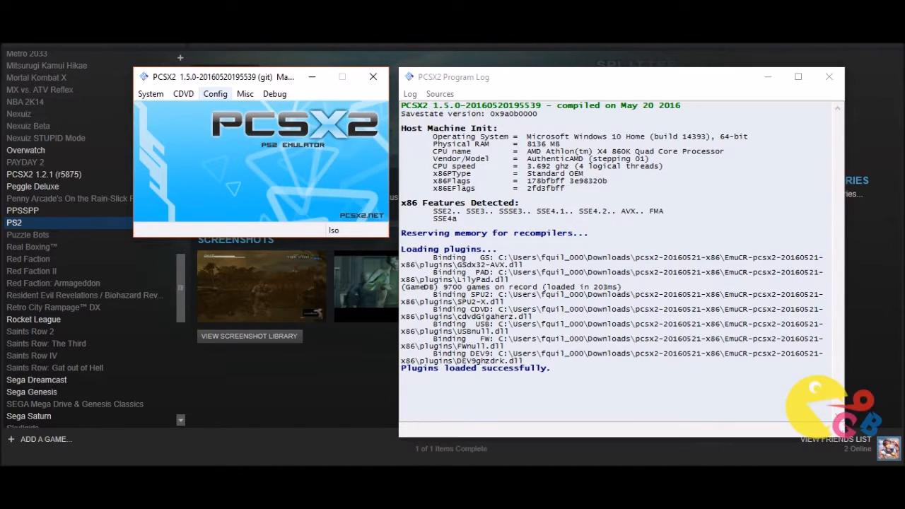
# - Open Emulation Settings from the Config menu
pyautogui.click(215, 93)
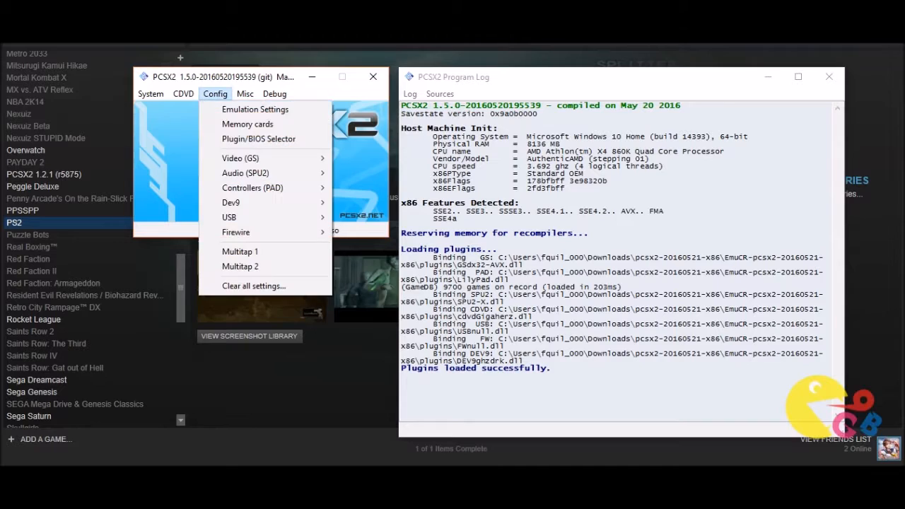
pyautogui.moveTo(255, 109)
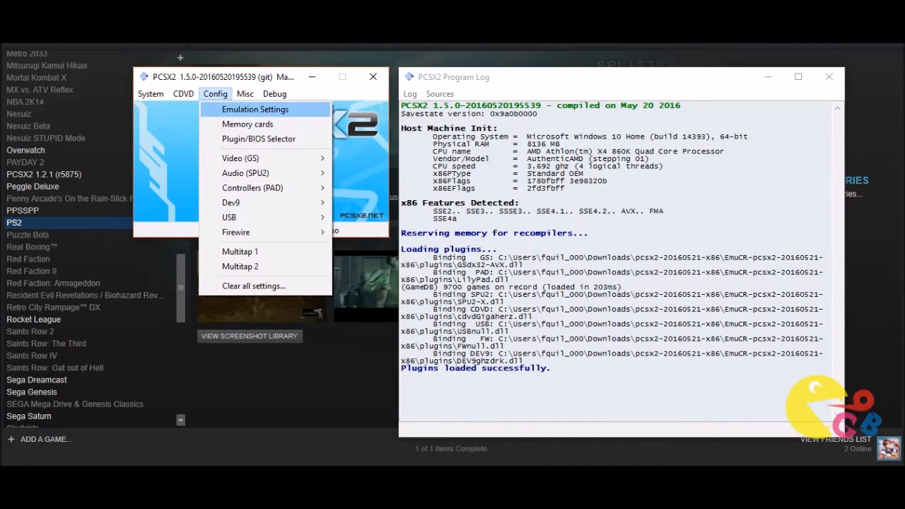
pyautogui.click(255, 109)
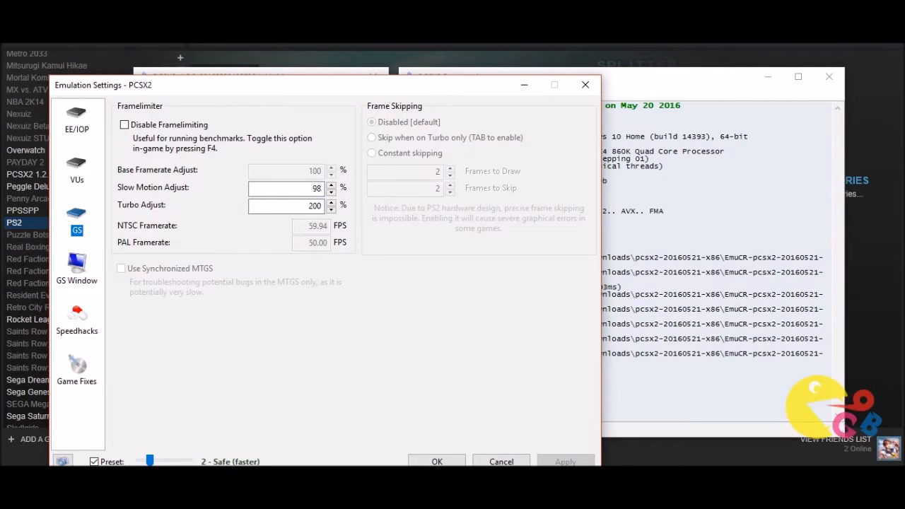
# - On the Speedhacks page, disable the preset, enable MTVU, and save with OK
pyautogui.click(76, 325)
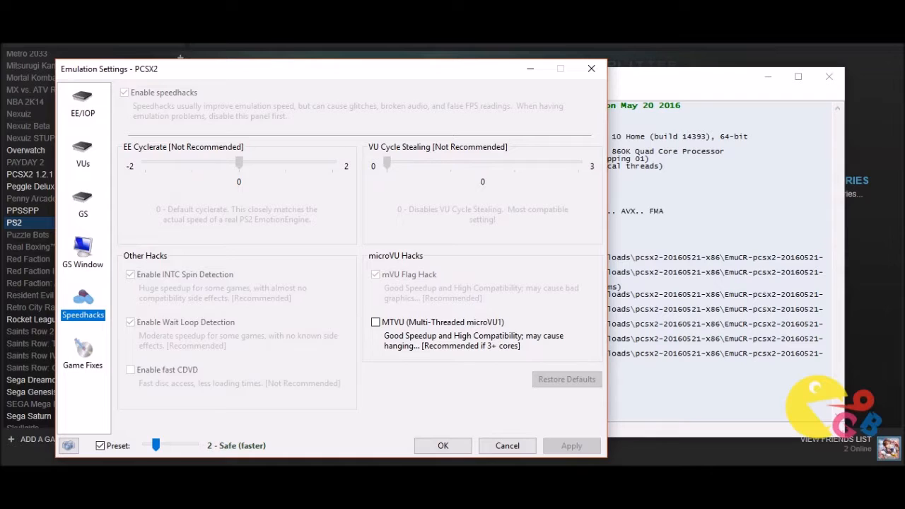
pyautogui.moveTo(156, 445)
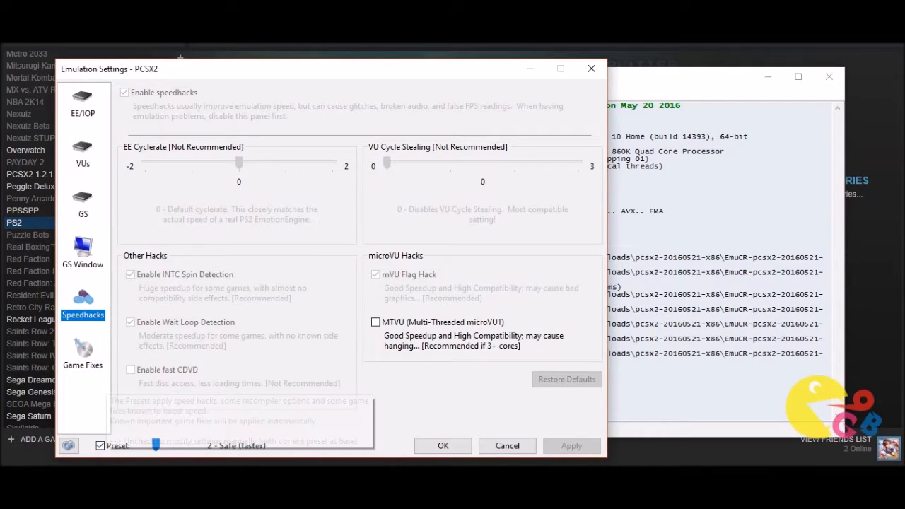
pyautogui.click(99, 446)
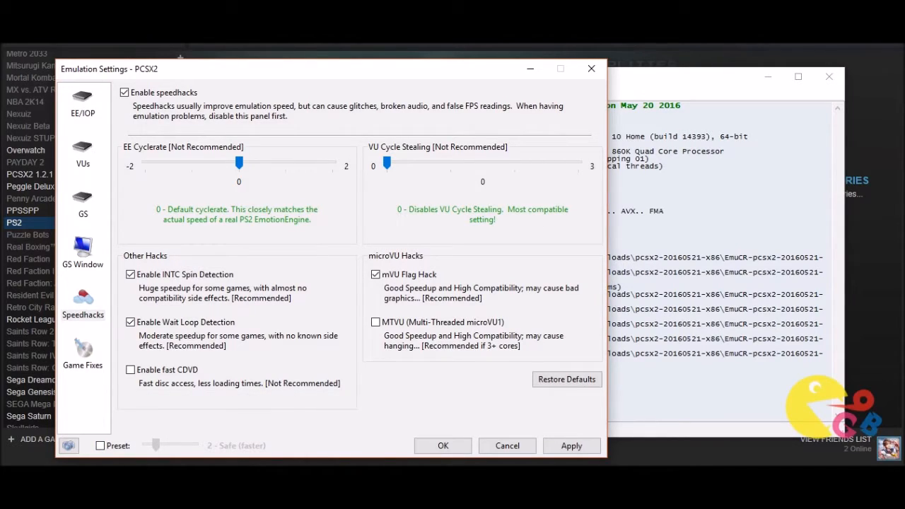
pyautogui.moveTo(375, 322)
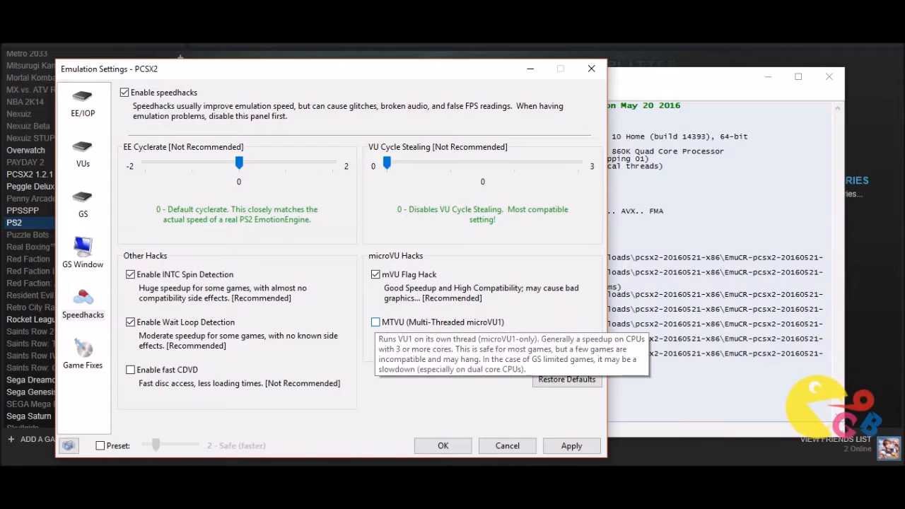
pyautogui.click(375, 322)
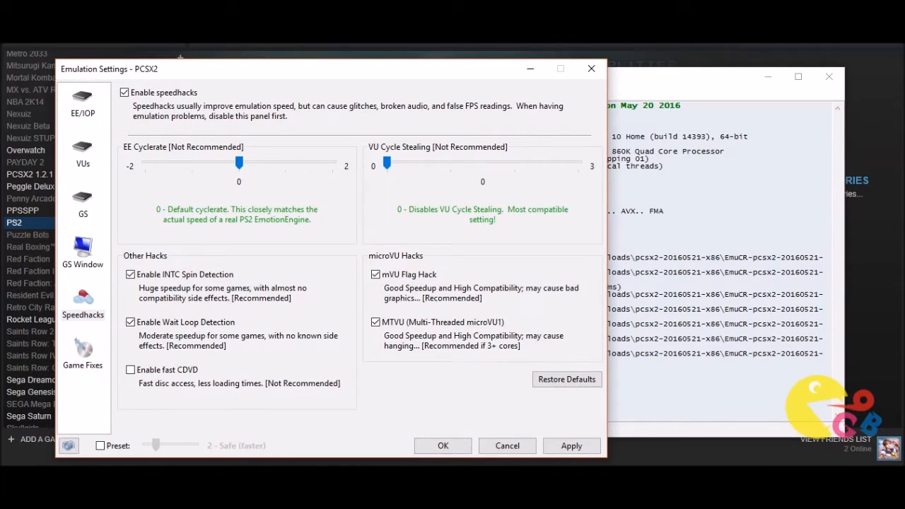
pyautogui.click(442, 446)
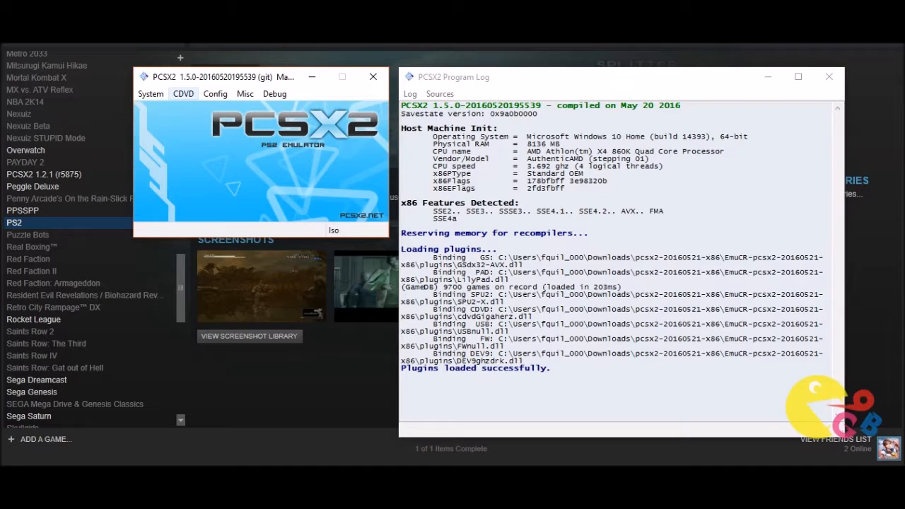
# - Open the Config menu to reach the video plugin settings
pyautogui.click(184, 94)
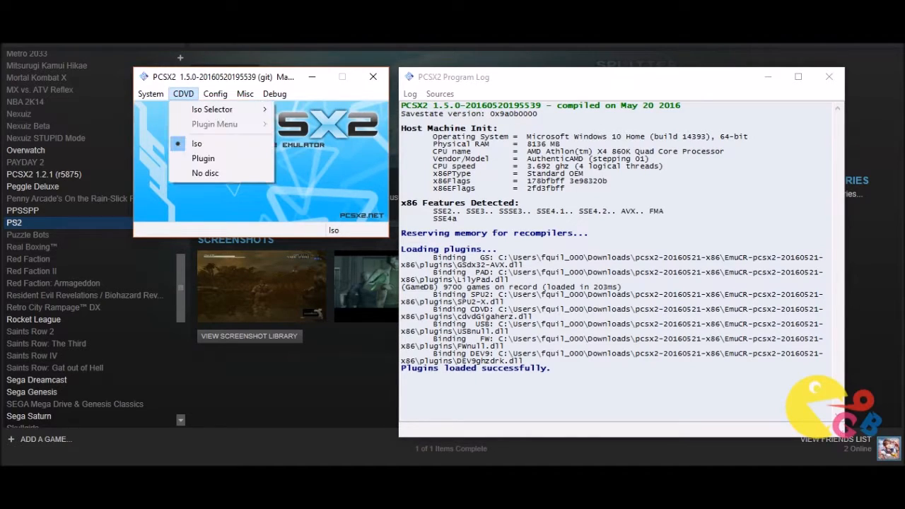
pyautogui.click(215, 93)
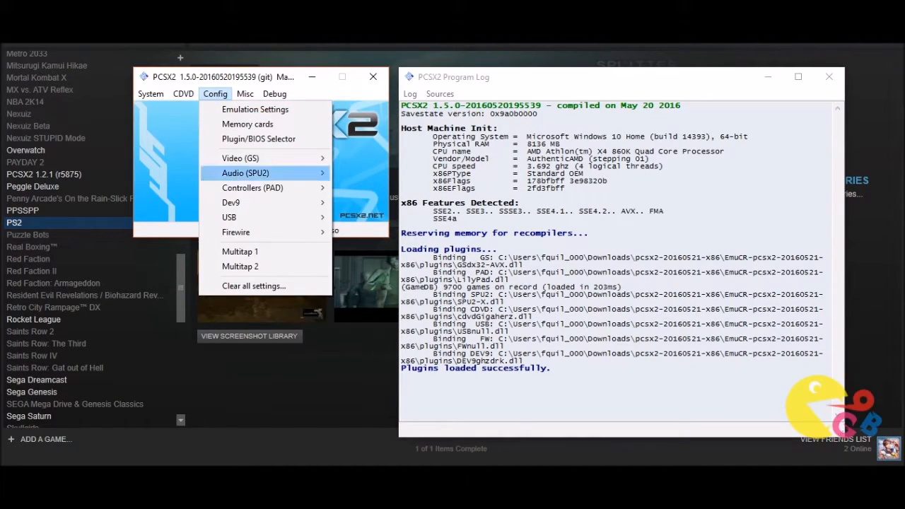
pyautogui.moveTo(240, 158)
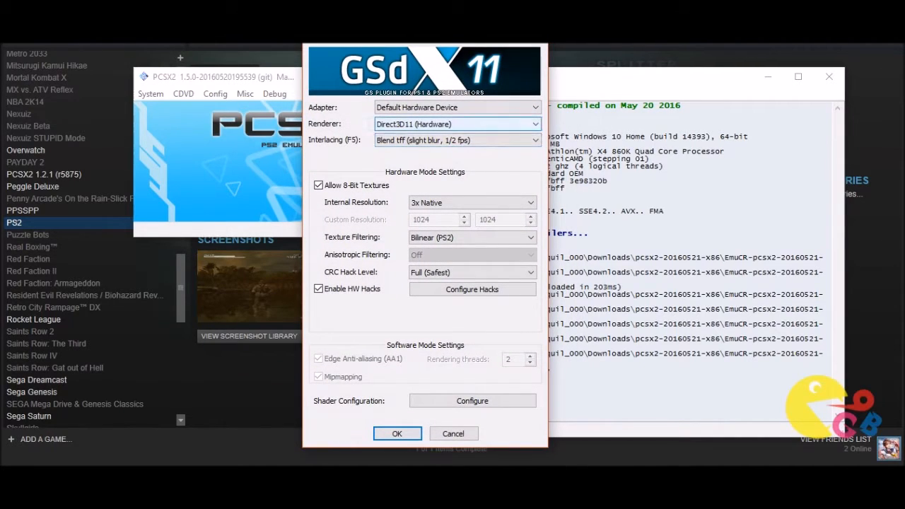
# - Choose OpenGL (Hardware) from the GSdx Renderer dropdown
pyautogui.click(458, 124)
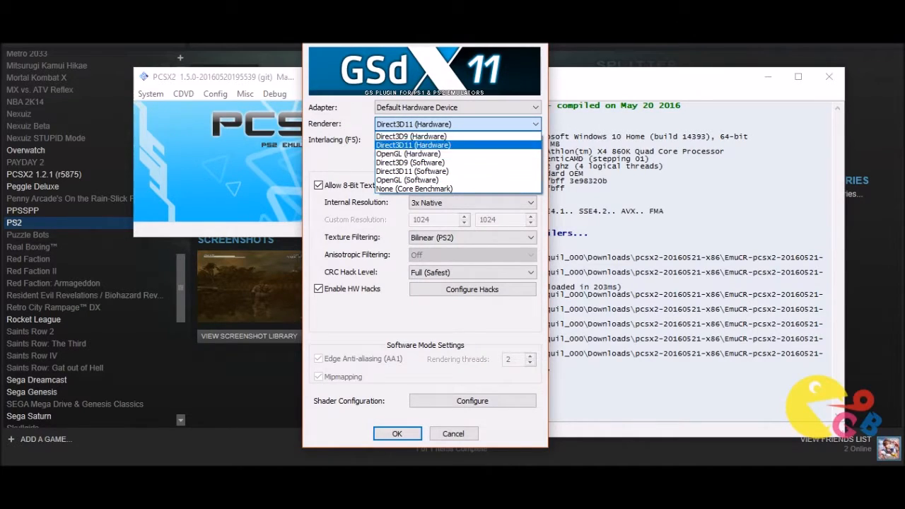
pyautogui.moveTo(408, 153)
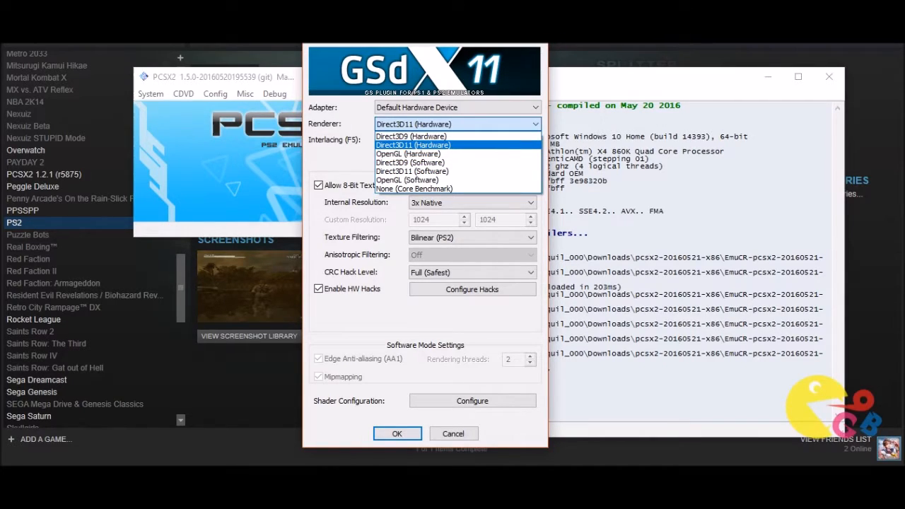
pyautogui.moveTo(411, 136)
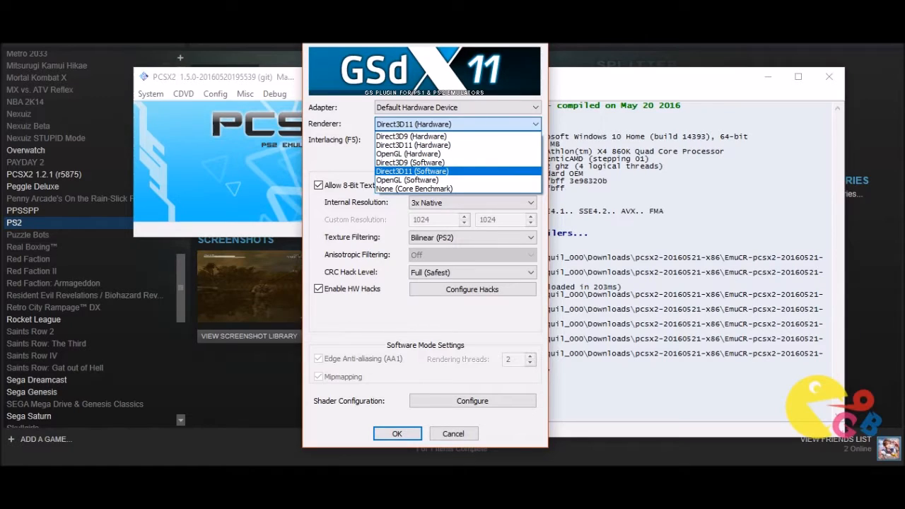
pyautogui.moveTo(413, 144)
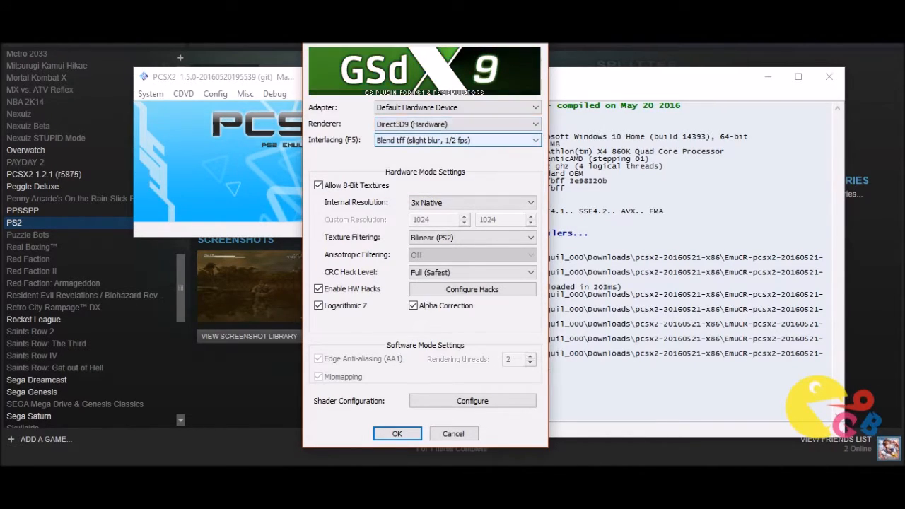
pyautogui.click(456, 124)
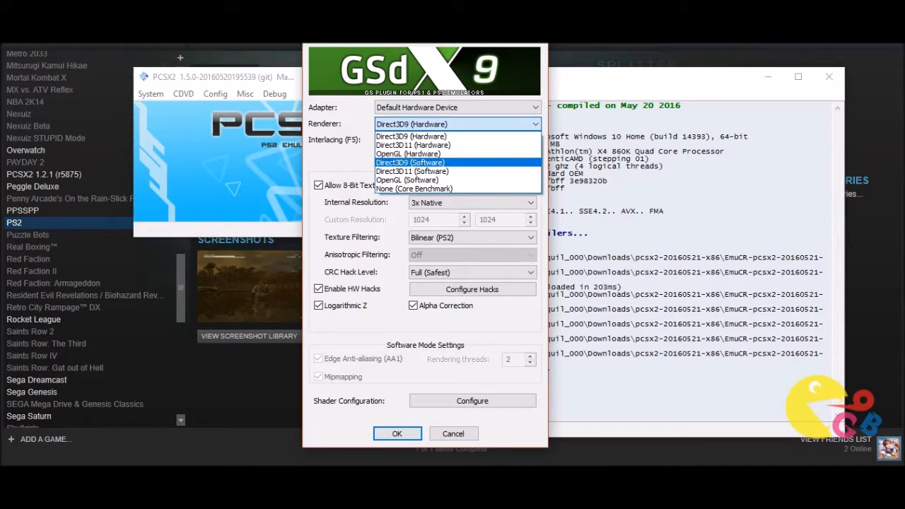
pyautogui.moveTo(408, 153)
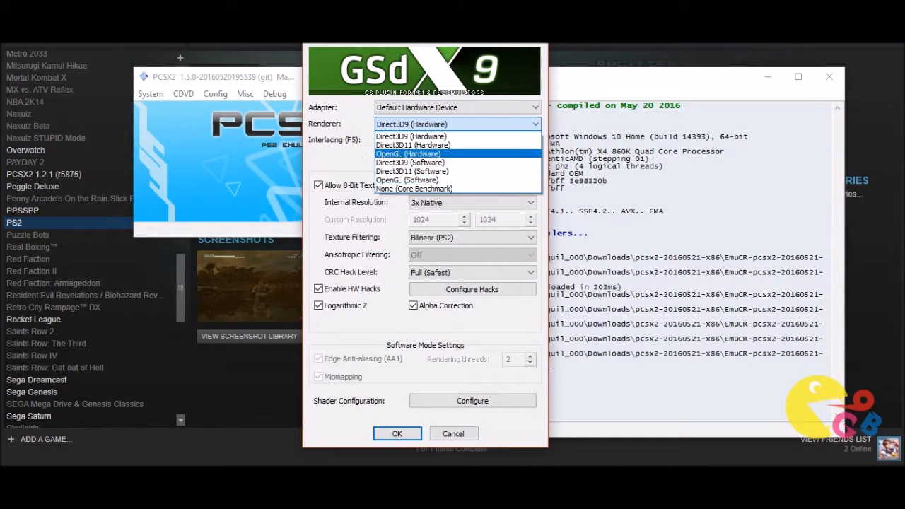
pyautogui.click(408, 154)
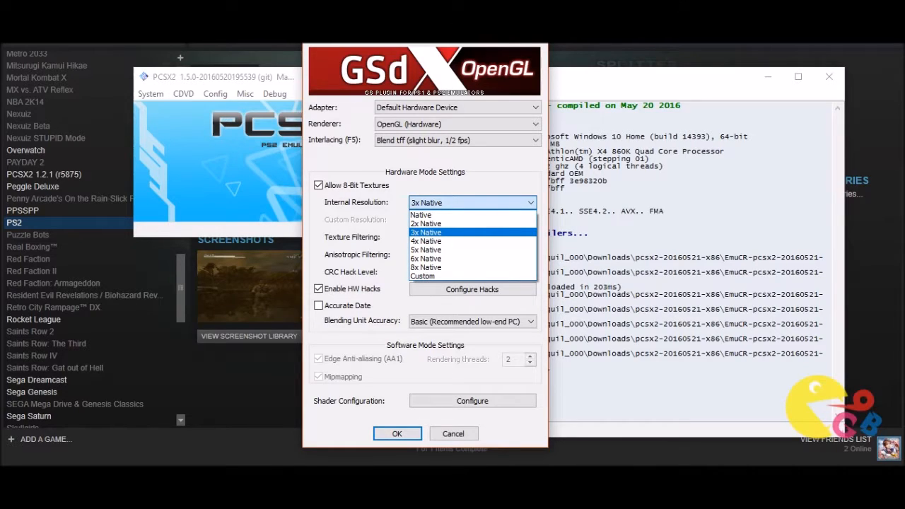
pyautogui.moveTo(421, 214)
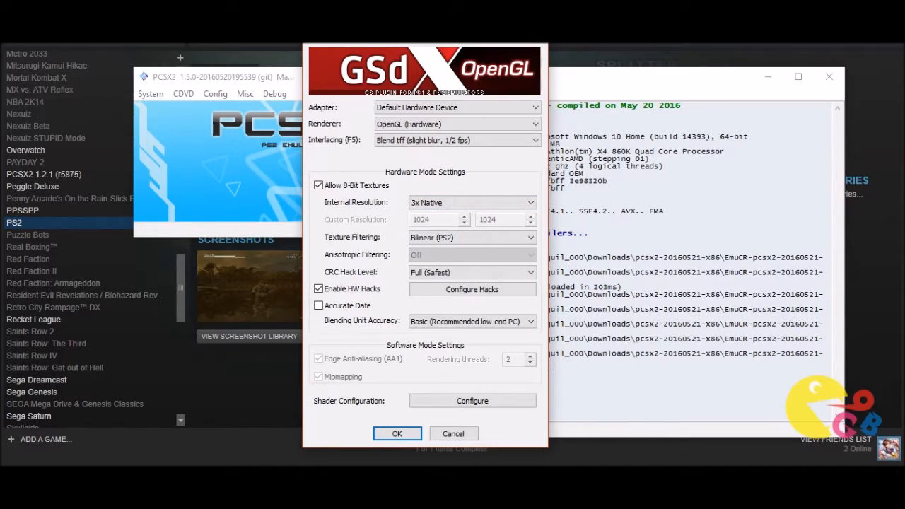
# - Set GSdx Internal Resolution to 3x Native, after briefly selecting Native
pyautogui.click(472, 202)
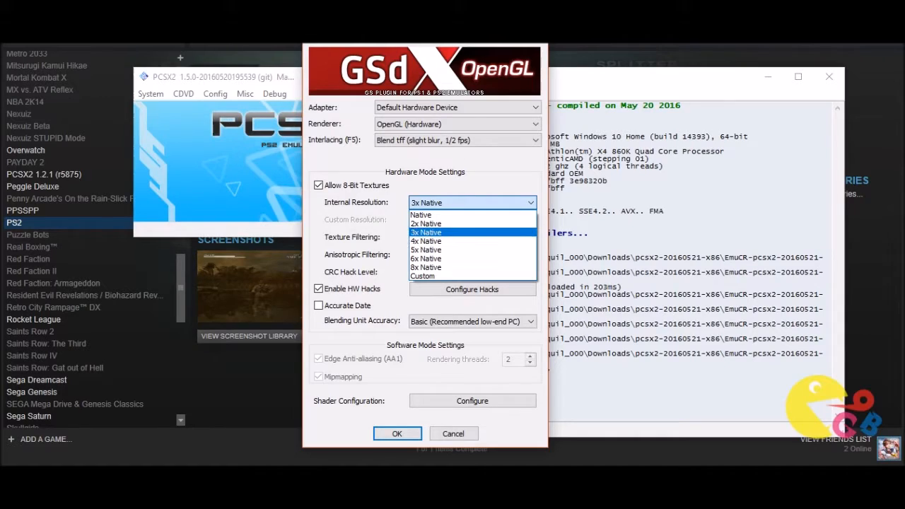
pyautogui.click(426, 232)
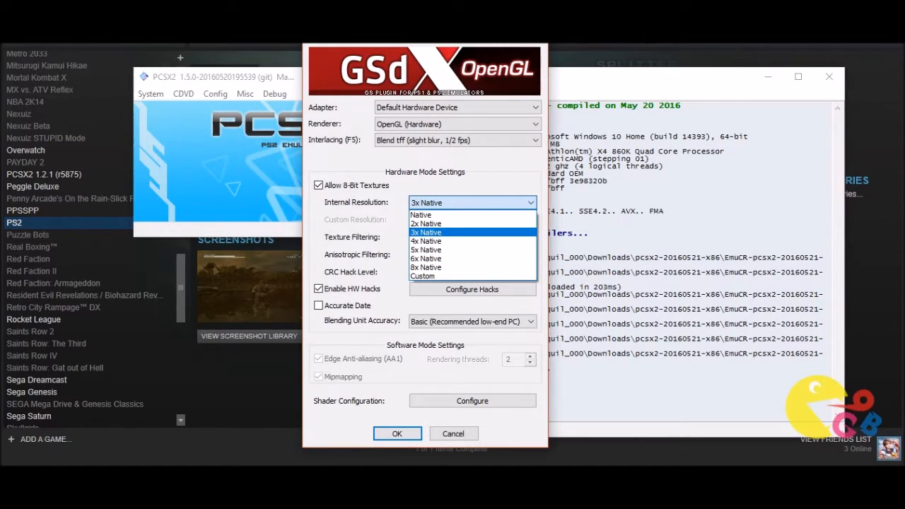
pyautogui.click(420, 214)
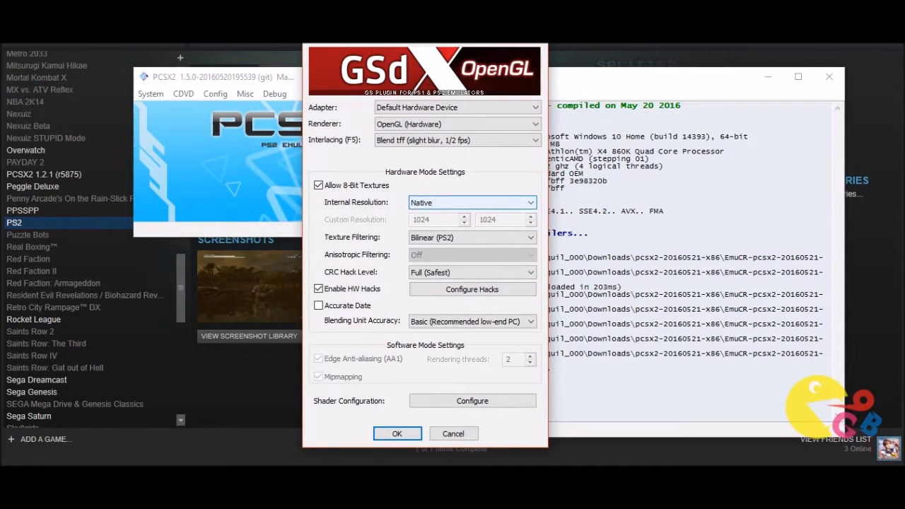
pyautogui.click(472, 202)
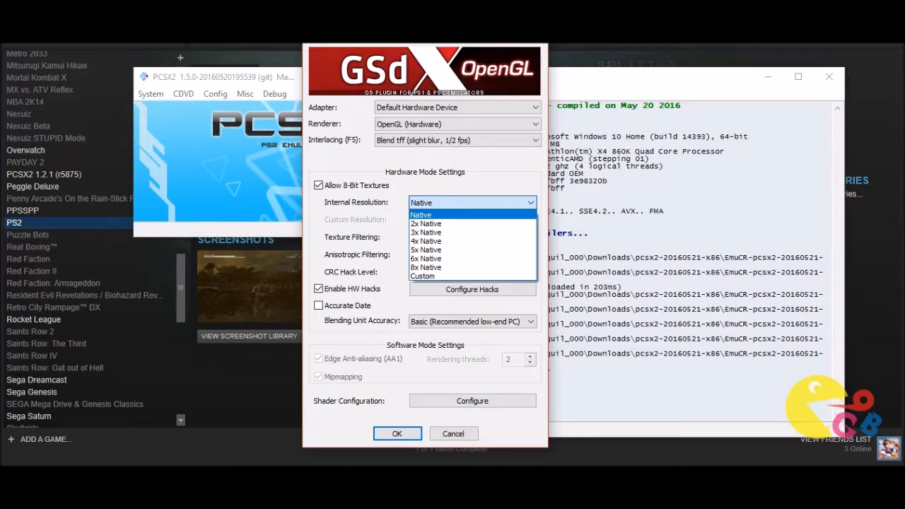
pyautogui.click(425, 232)
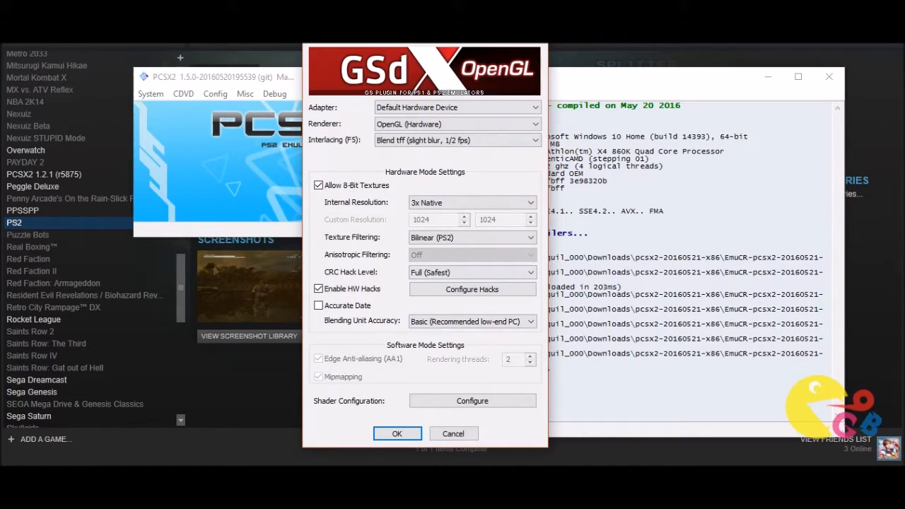
pyautogui.click(319, 289)
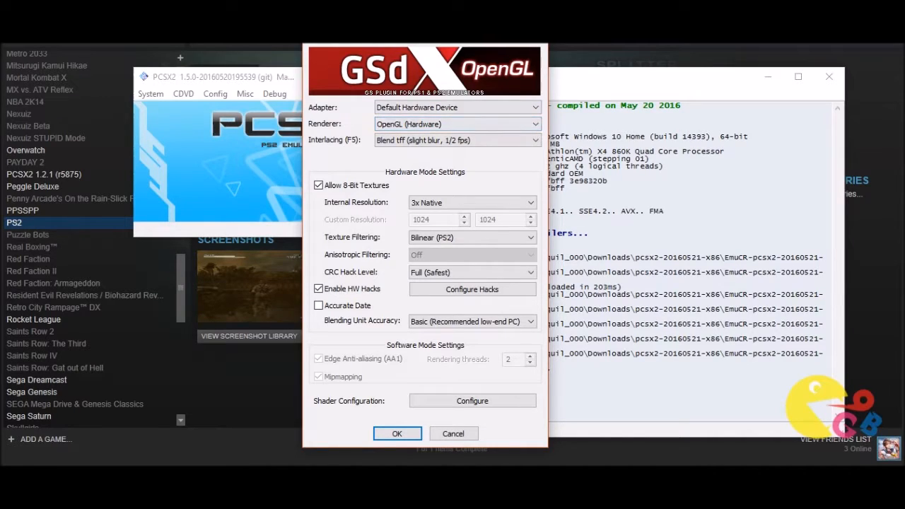
pyautogui.moveTo(472, 321)
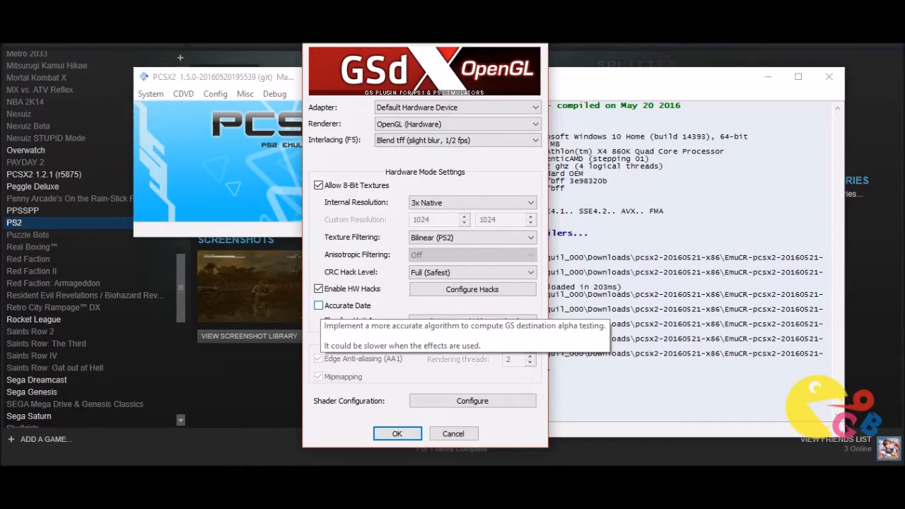
# - Enable Accurate Date in GSdx and confirm with OK
pyautogui.click(318, 305)
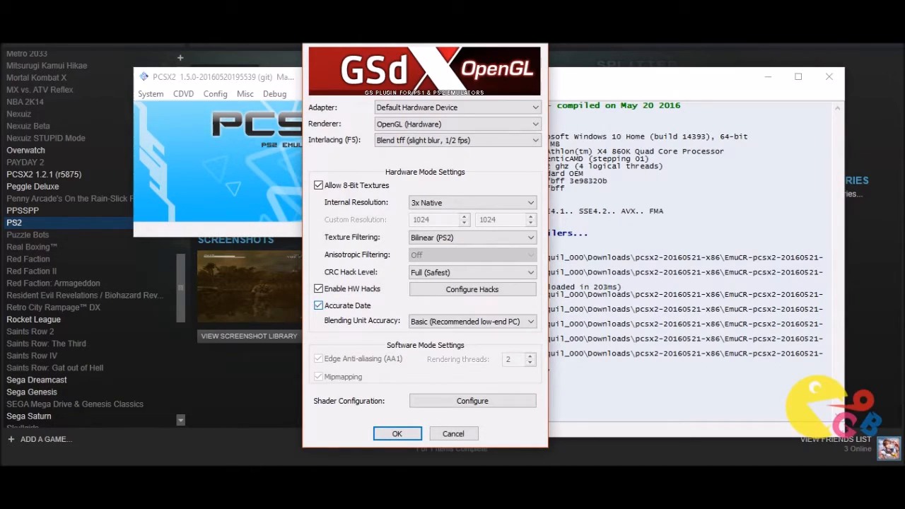
pyautogui.click(472, 321)
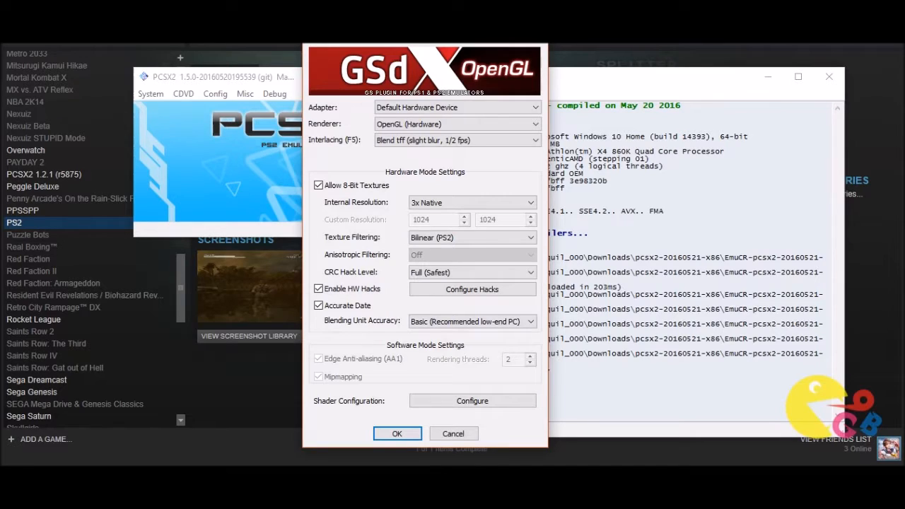
pyautogui.moveTo(472, 320)
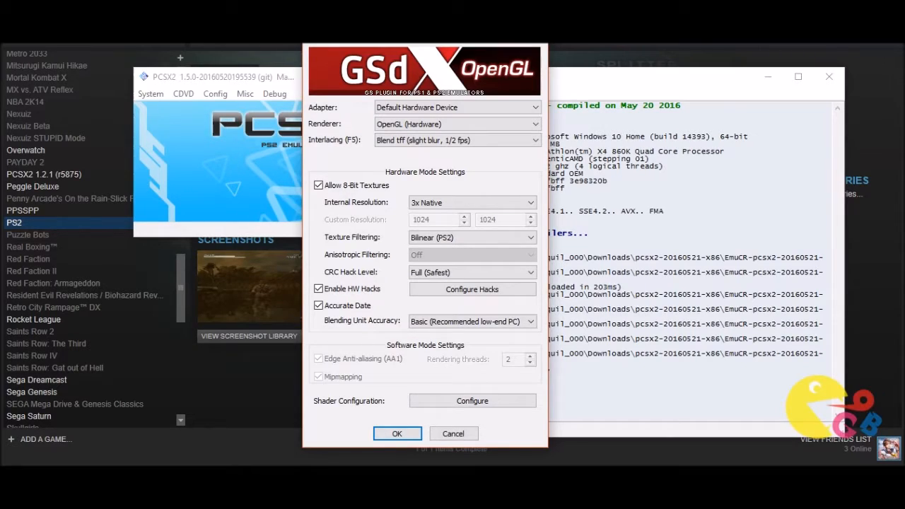
pyautogui.click(397, 434)
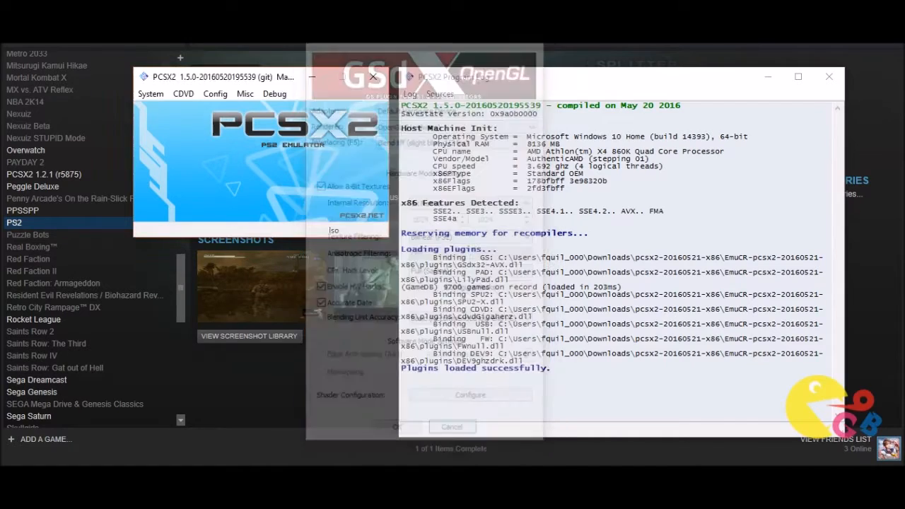
# - Open SPU2-X Plugin Settings via Config > Audio (SPU2)
pyautogui.click(452, 427)
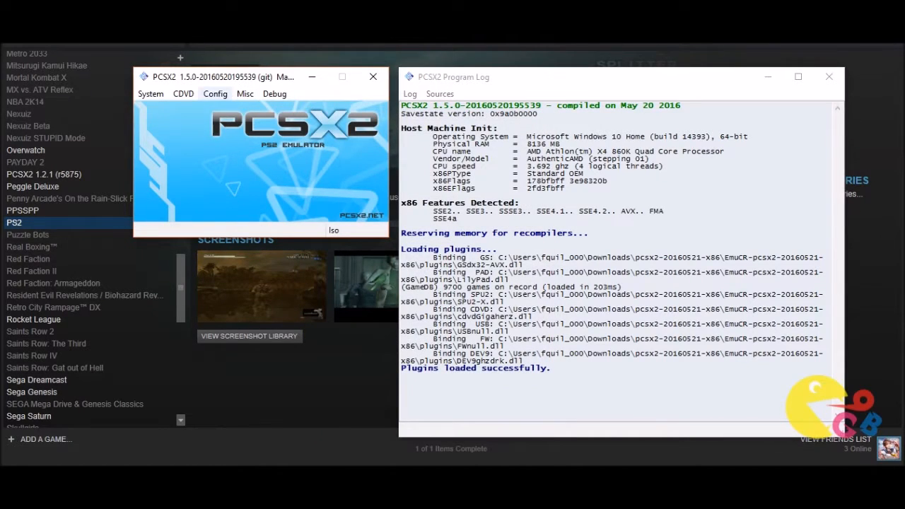
pyautogui.click(215, 93)
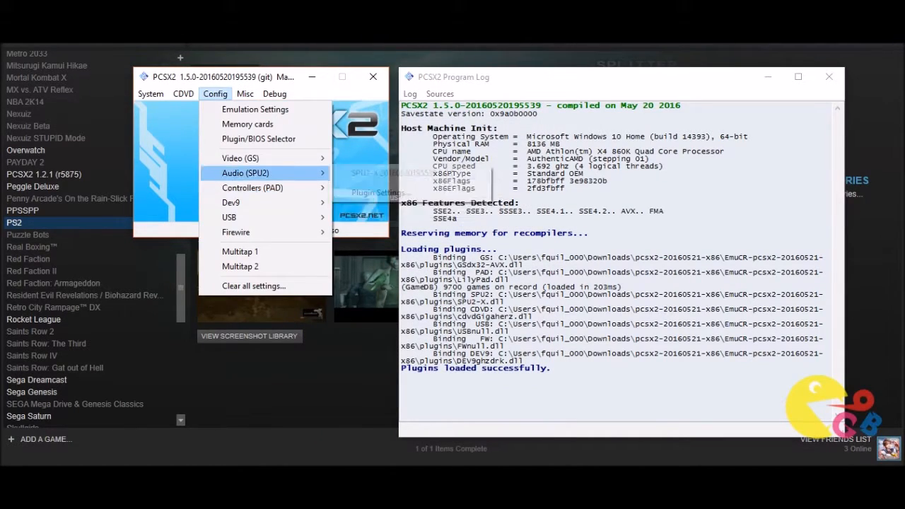
pyautogui.moveTo(240, 158)
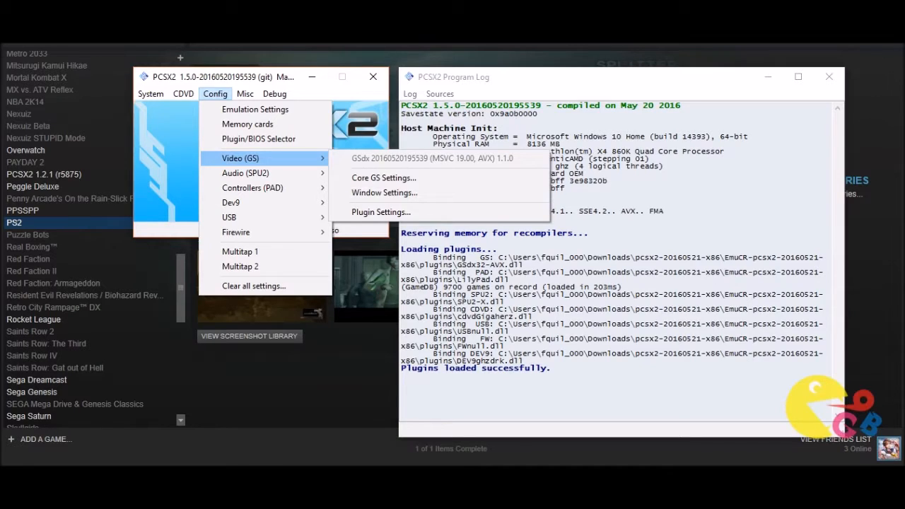
pyautogui.moveTo(246, 174)
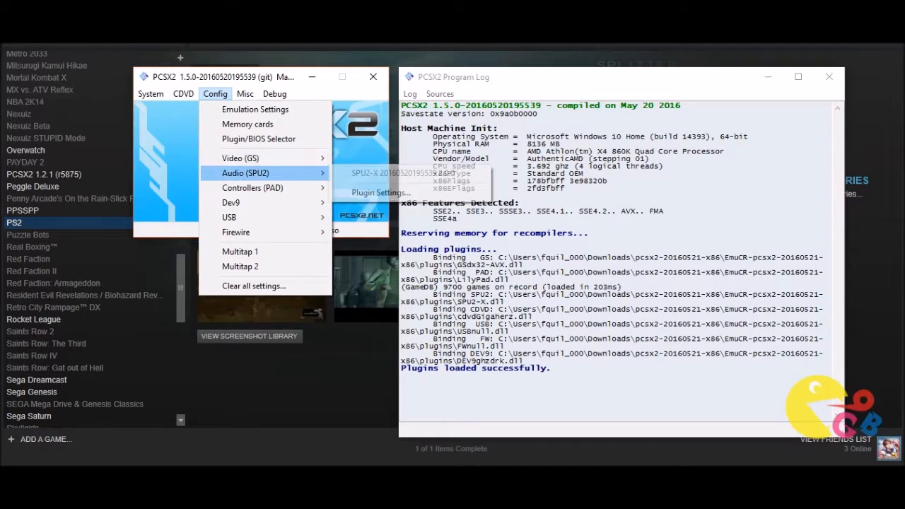
pyautogui.click(381, 193)
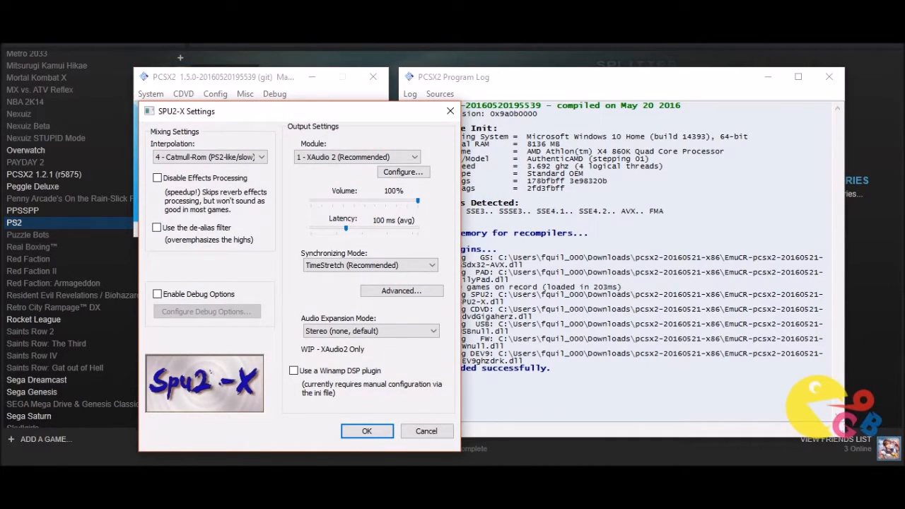
# - Set Synchronizing Mode to Async Mix and save the SPU2-X settings
pyautogui.click(370, 265)
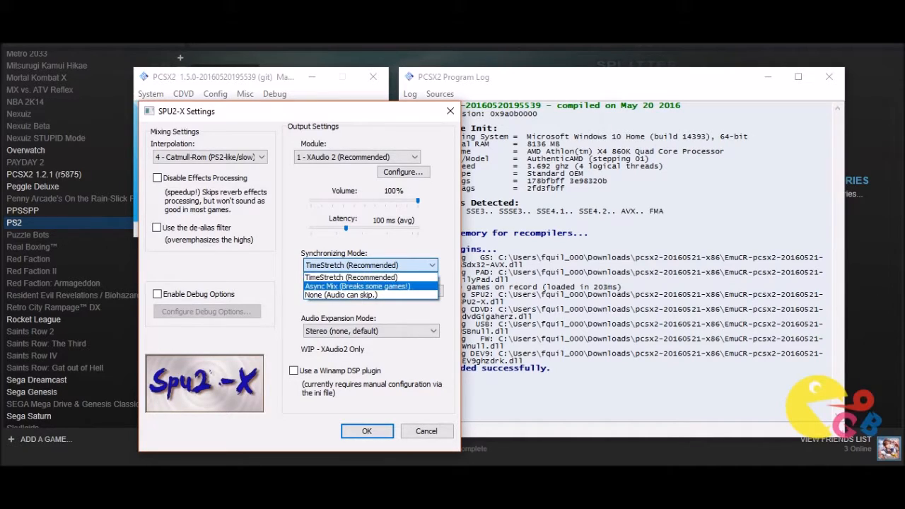
pyautogui.click(357, 286)
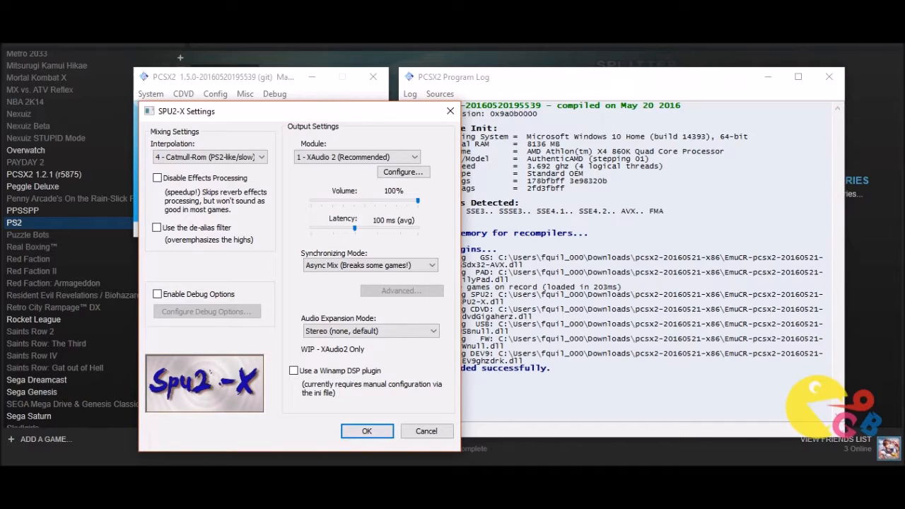
pyautogui.click(370, 265)
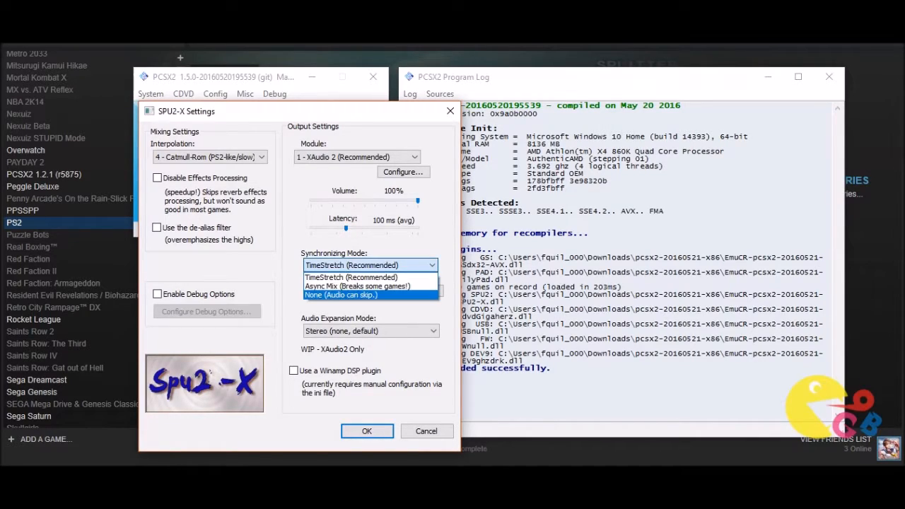
pyautogui.click(357, 285)
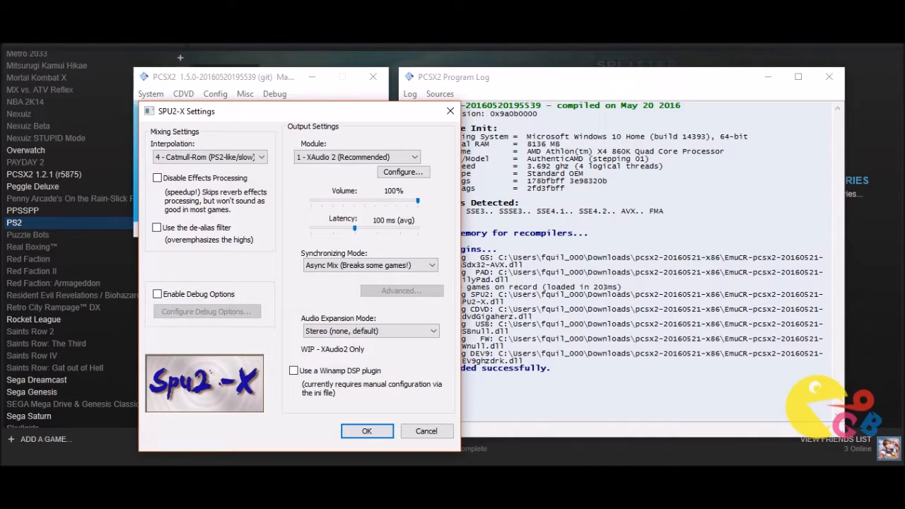
pyautogui.click(367, 431)
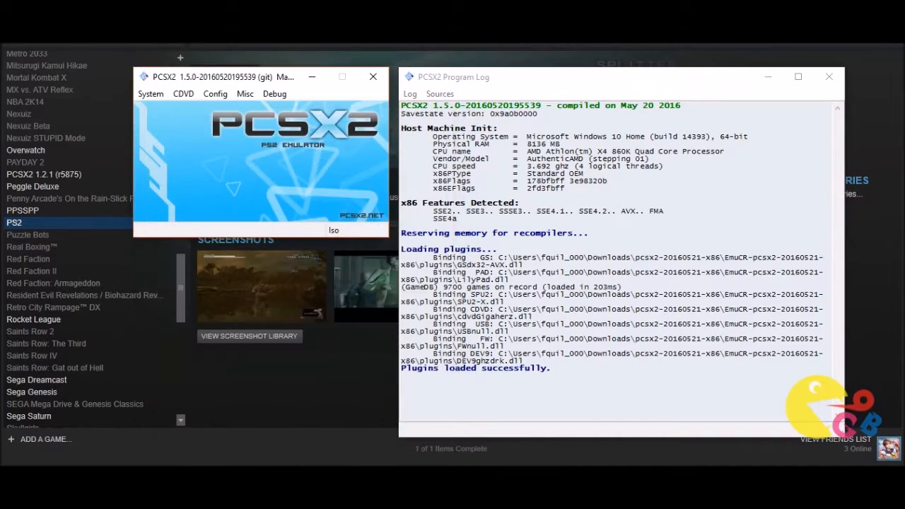